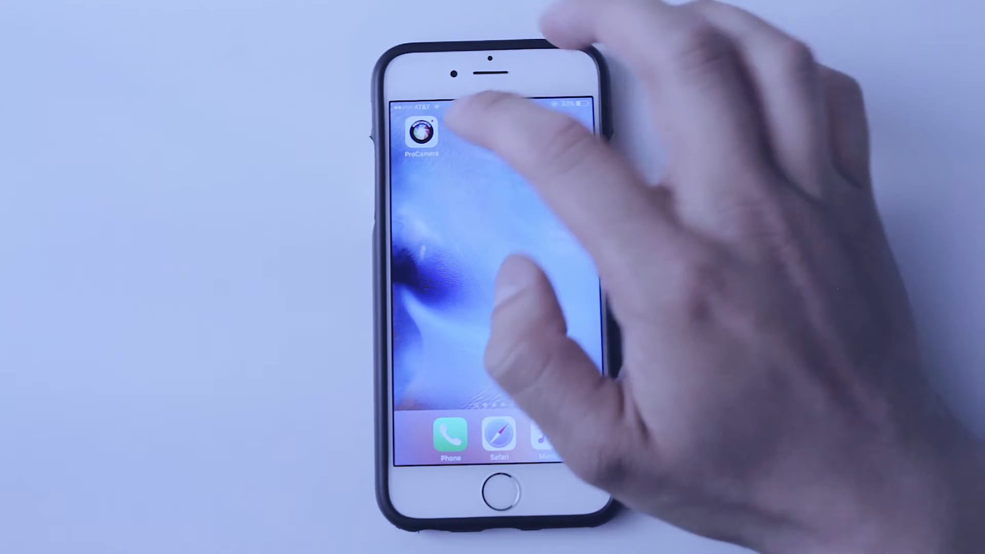
# Launch ProCamera and open the viewfinder's shooting tools and options menu
pyautogui.click(420, 135)
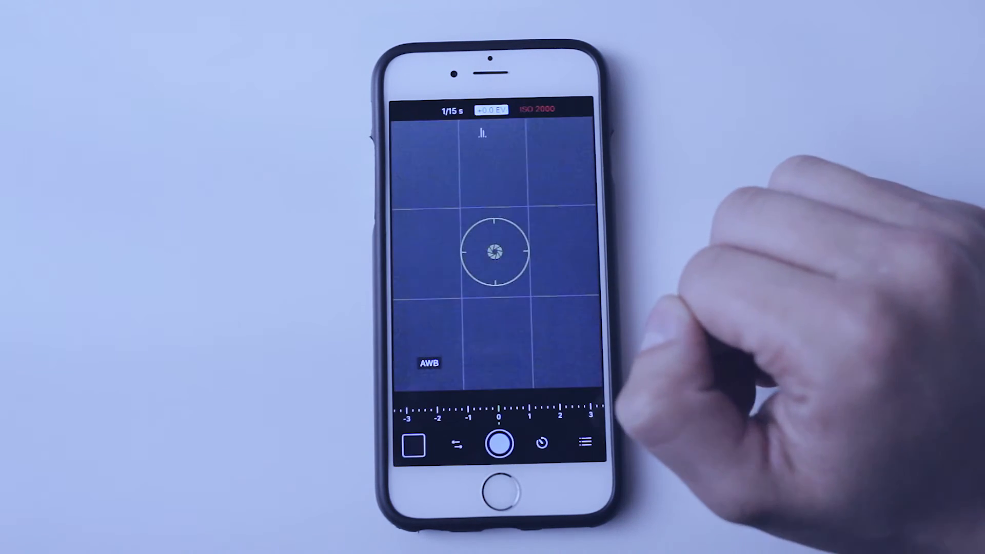
pyautogui.click(584, 443)
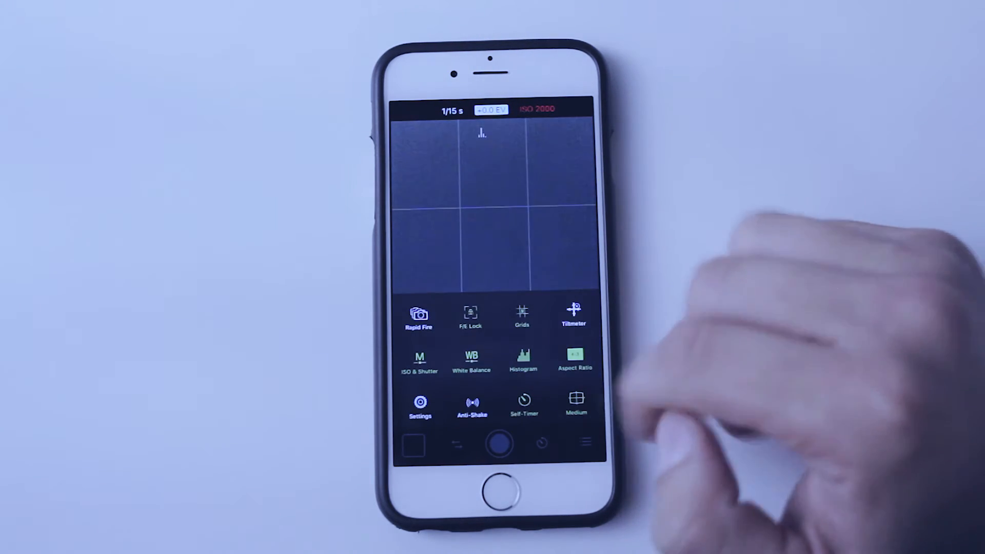
# Switch File format to TIFF LZW under More settings, then open Lightbox to see the 34.9 MB TIFF
pyautogui.click(420, 405)
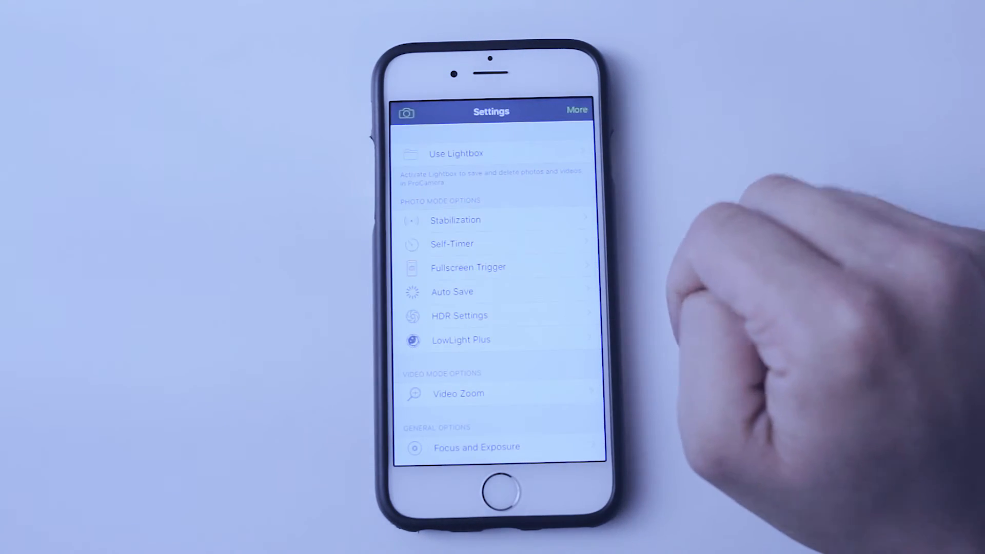
pyautogui.click(576, 109)
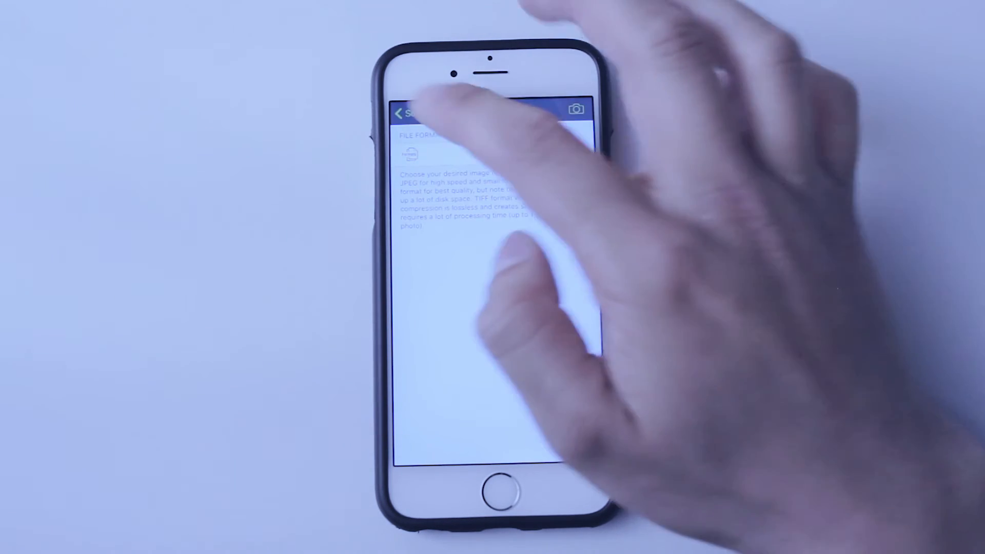
pyautogui.click(400, 114)
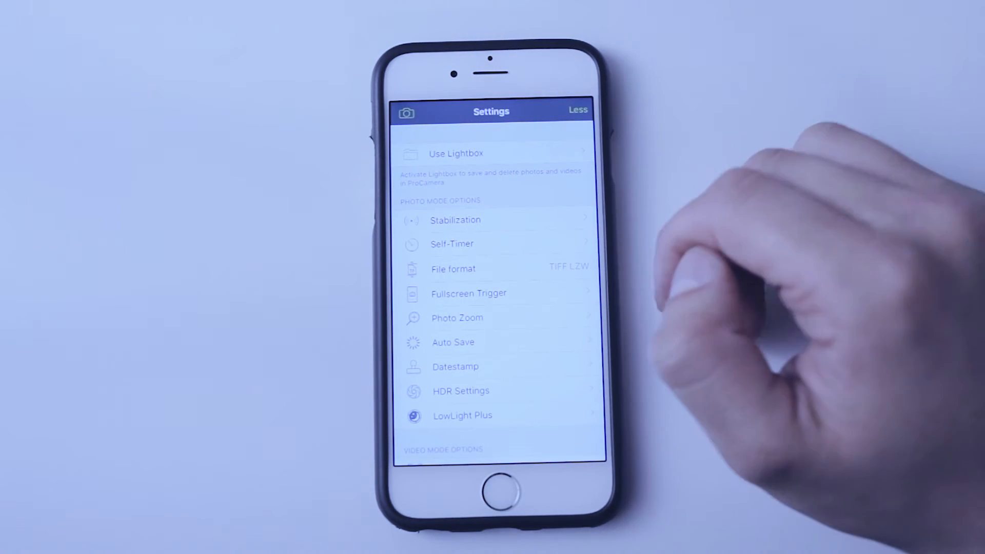
pyautogui.click(455, 153)
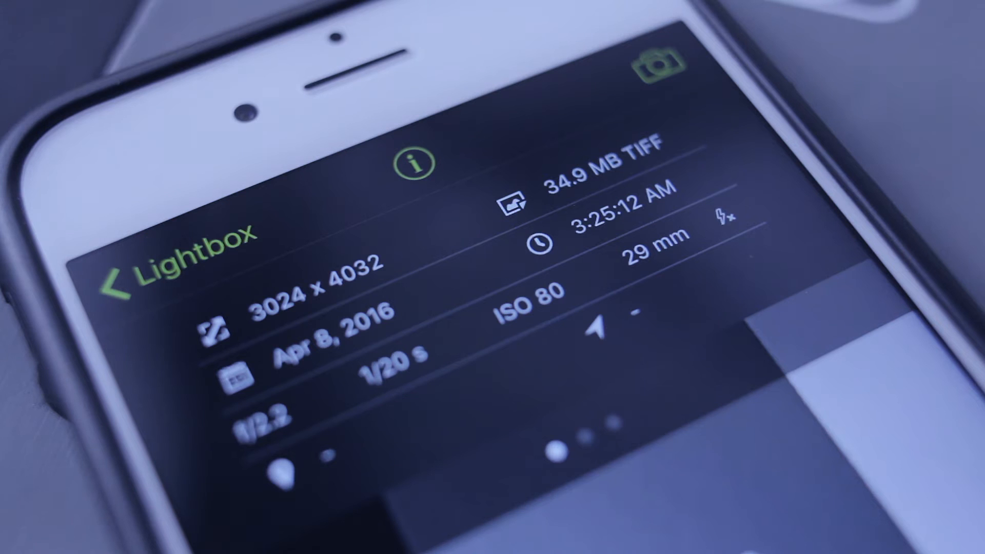